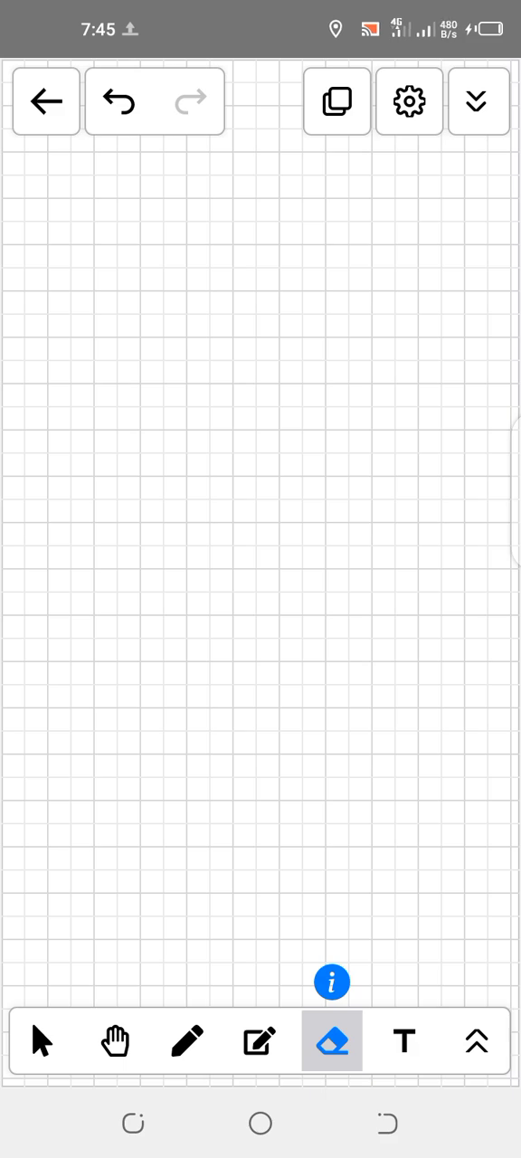
# Handwrite 'BaCl2' in black freehand pen near the middle of the grid
pyautogui.click(188, 1040)
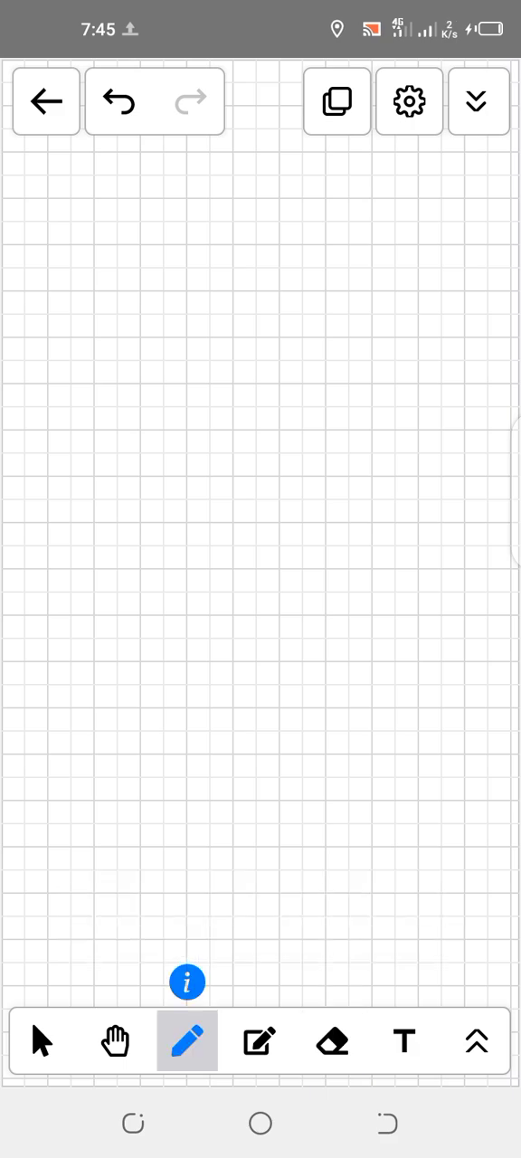
pyautogui.moveTo(91, 443); pyautogui.dragTo(136, 588)
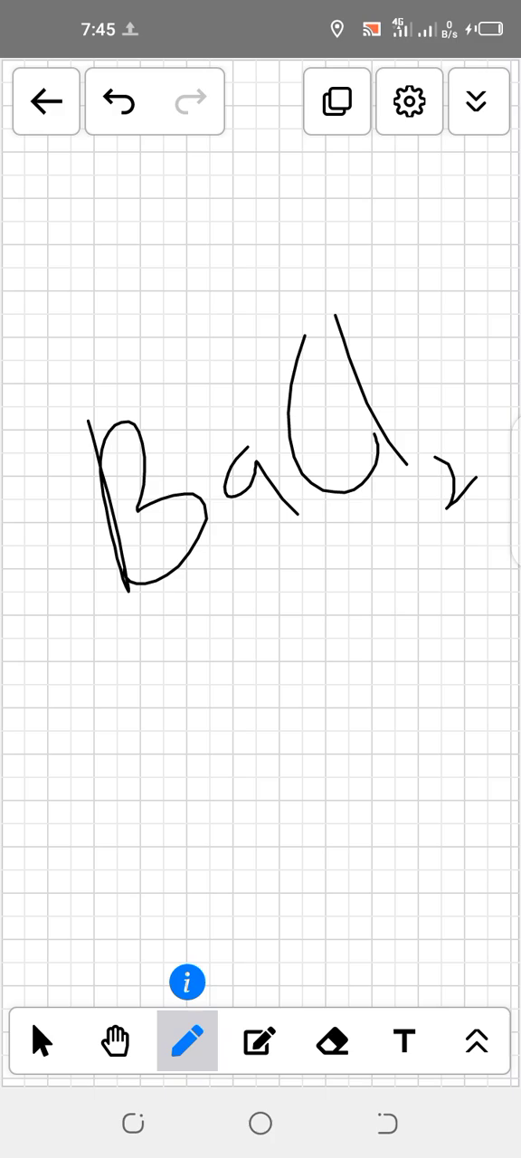
# Erase 'BaCl2' and handwrite 'HCl' in black pen in its place
pyautogui.click(333, 1041)
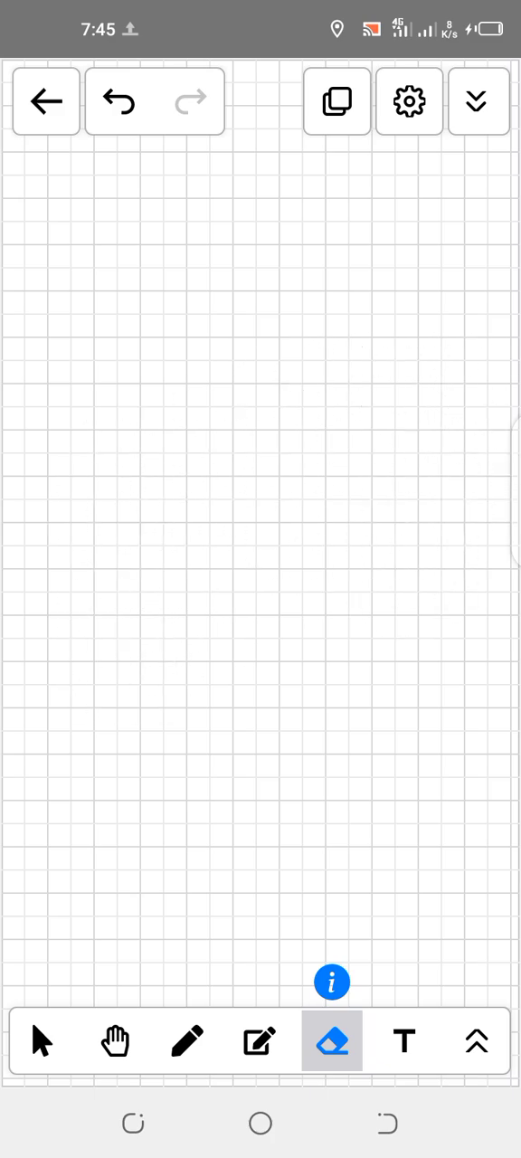
pyautogui.click(188, 1040)
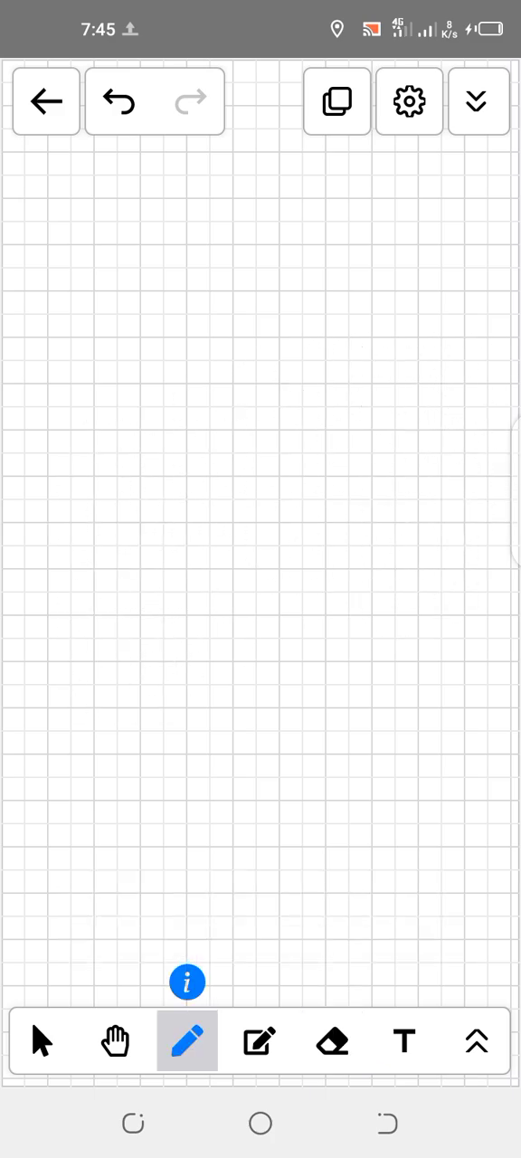
pyautogui.moveTo(127, 344); pyautogui.dragTo(117, 633)
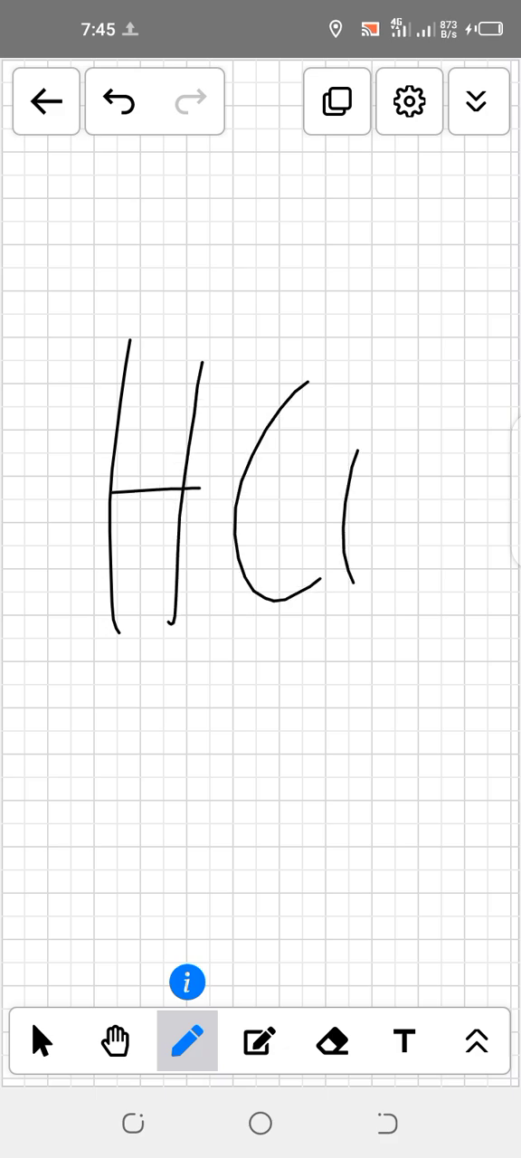
pyautogui.moveTo(353, 579); pyautogui.dragTo(371, 606)
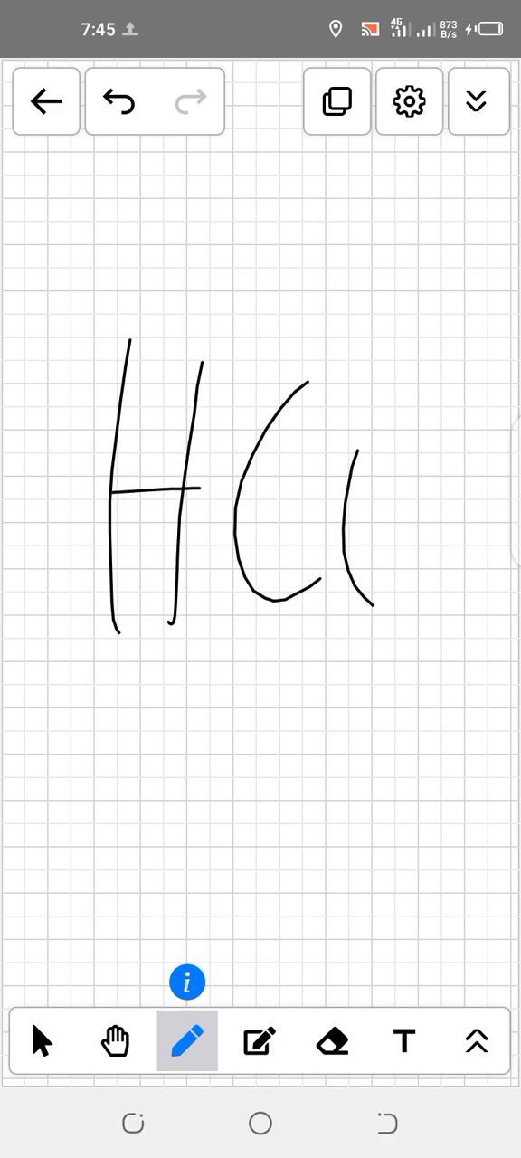